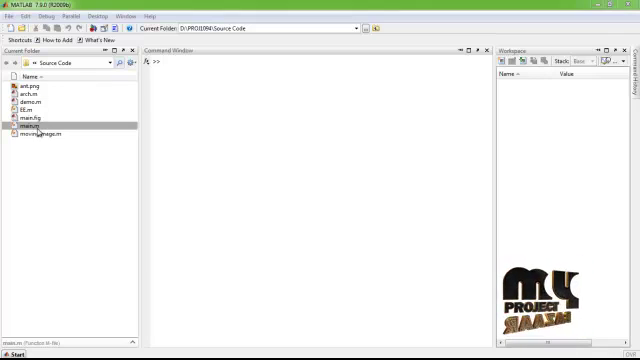
# Step: Run main.m and generate the CR network's user nodes and base-station coverage circles
pyautogui.rightClick(30, 122)
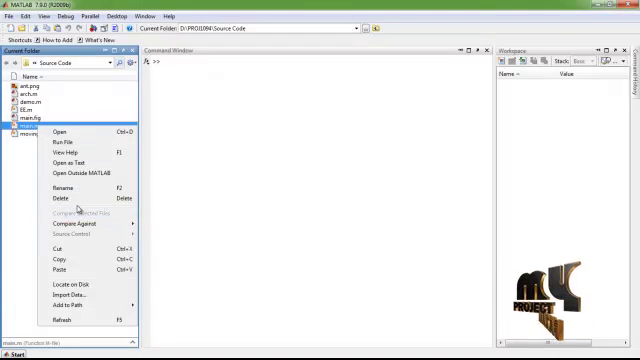
pyautogui.click(58, 140)
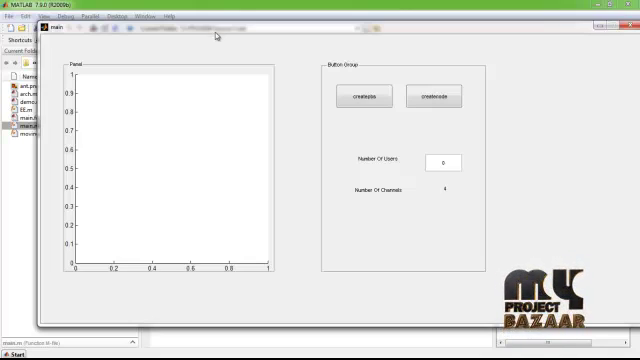
pyautogui.click(368, 98)
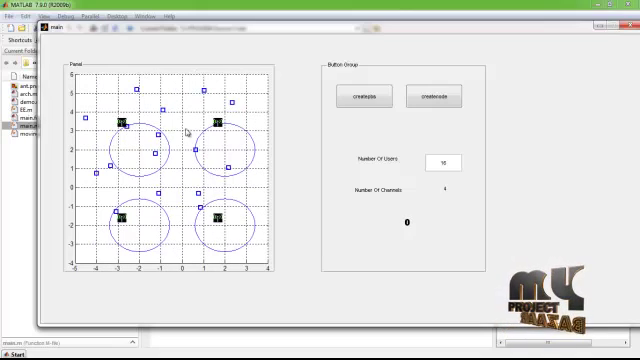
pyautogui.moveTo(484, 60)
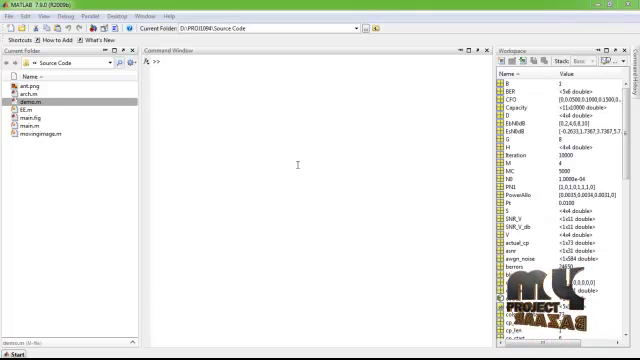
# Step: Run the next simulation script so the workspace fills with its variables and numeric output
pyautogui.rightClick(30, 100)
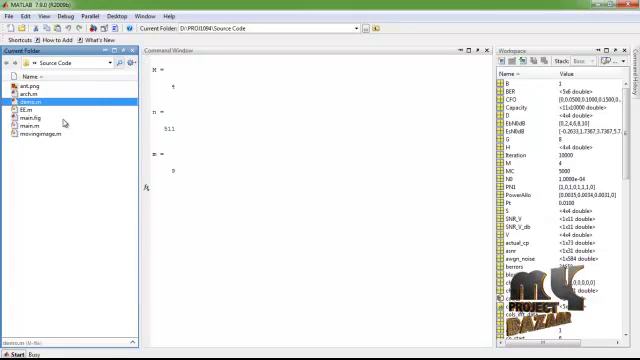
pyautogui.moveTo(196, 76)
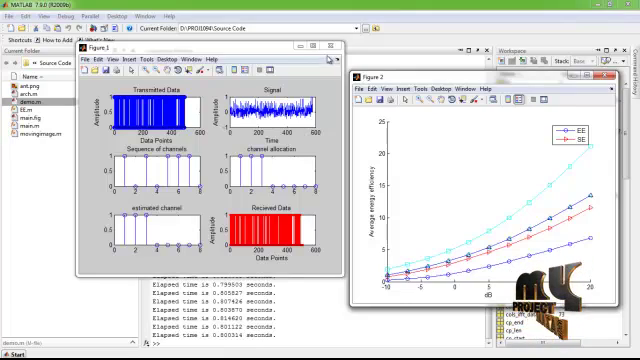
# Step: Close Figure 1's transmission and channel plots, leaving the energy-efficiency comparison graph
pyautogui.click(340, 56)
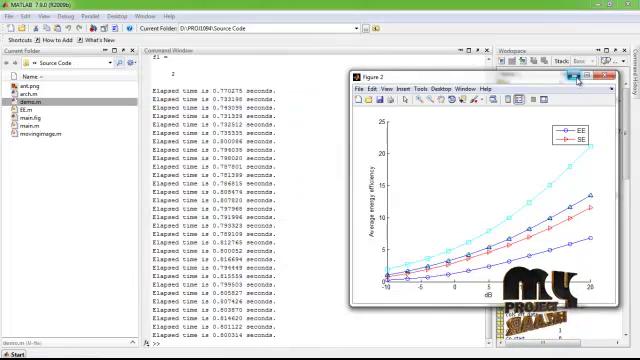